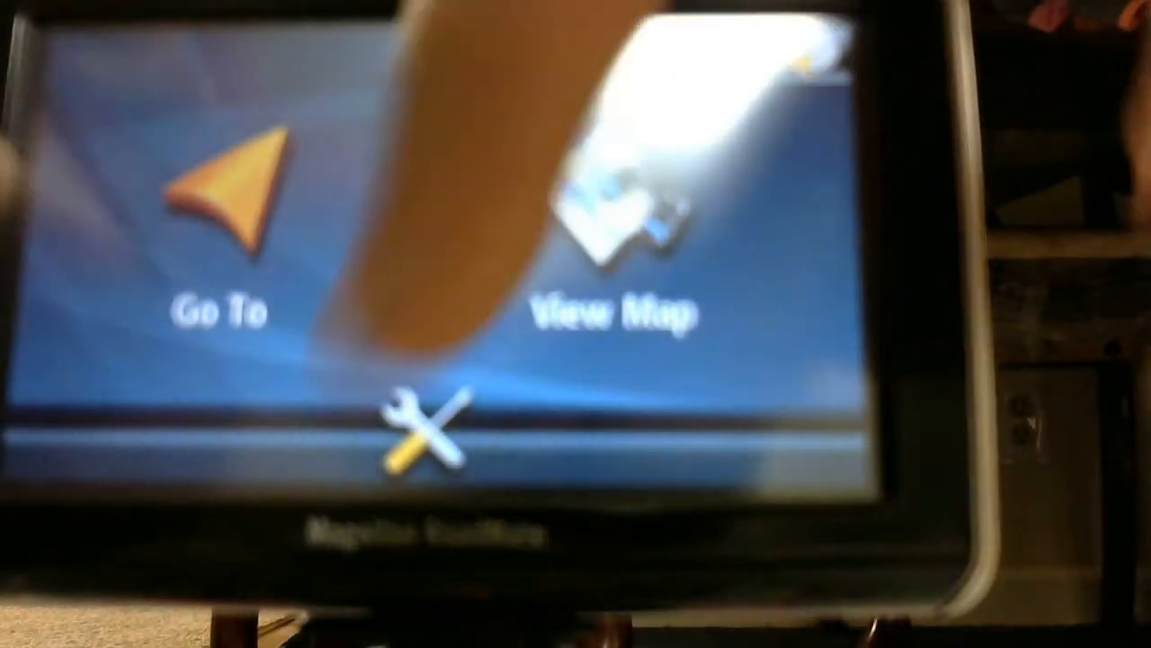
Step: Reach the Sound screen showing master volume, button sounds and mute via Settings
click(417, 432)
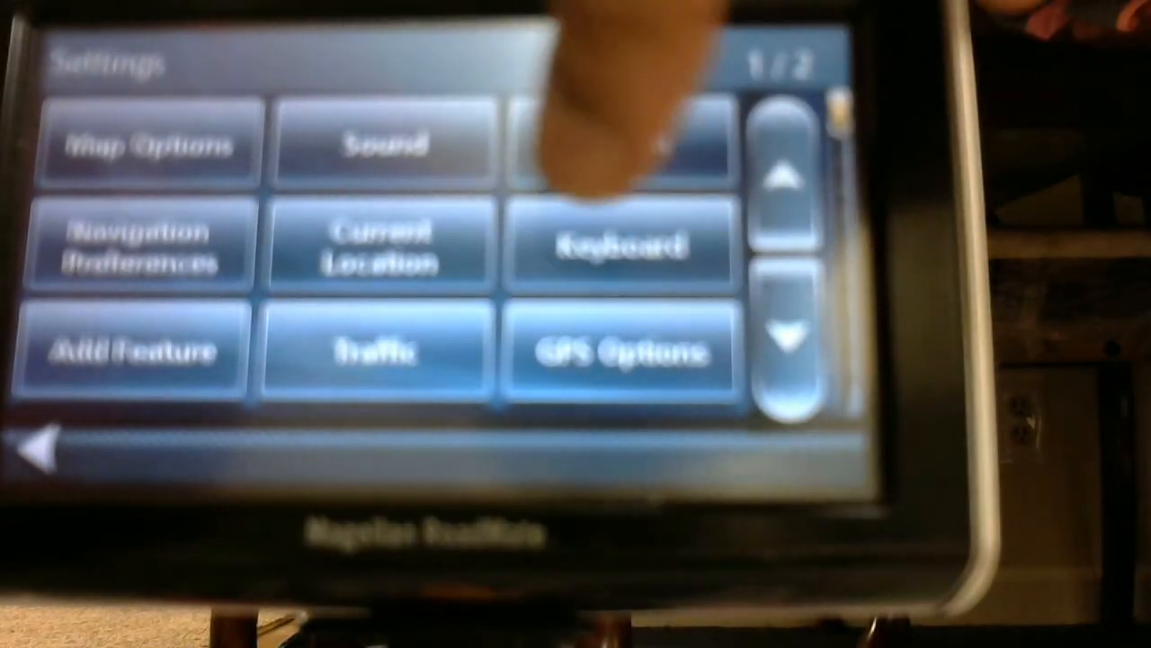
click(381, 144)
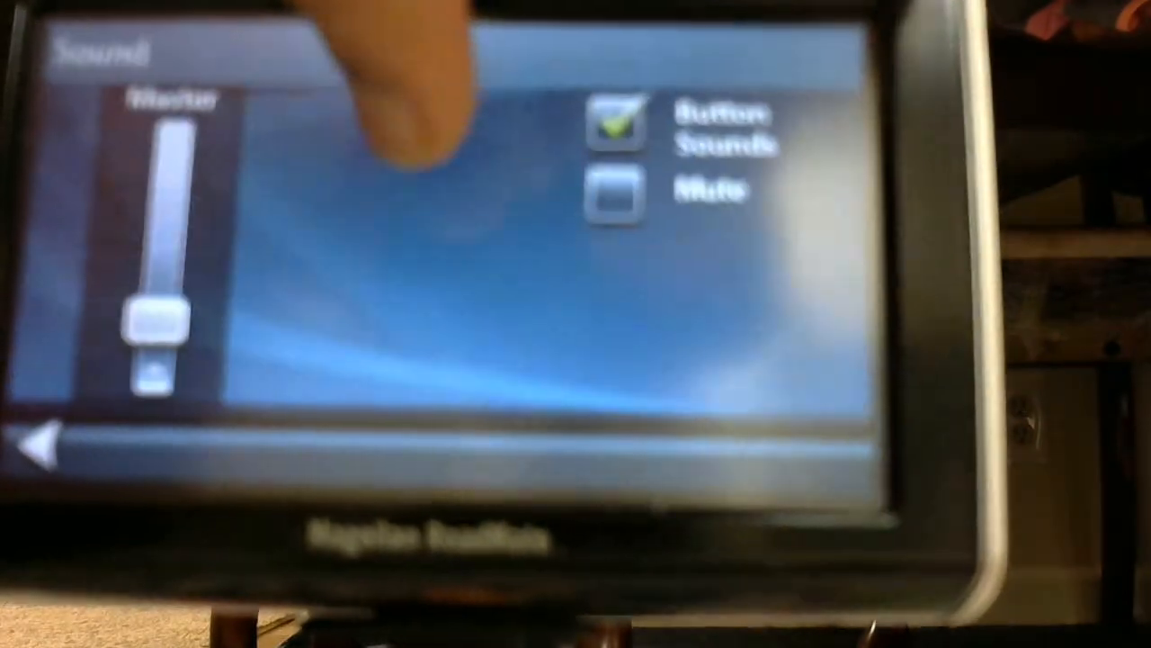